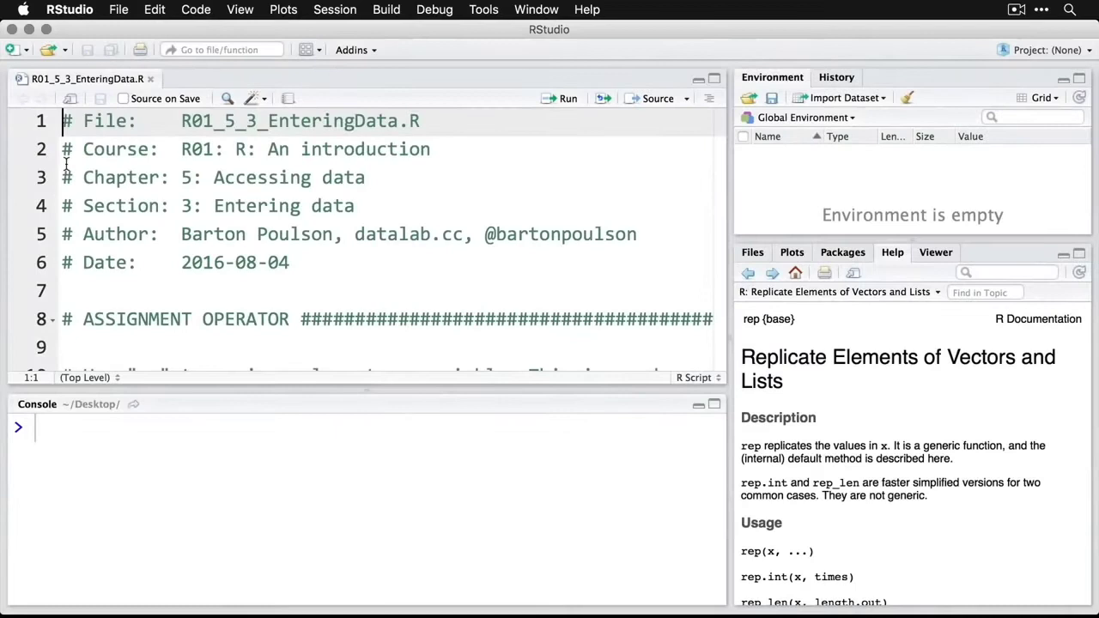
- Demo the <- operator, then run x1 <- 0:10 to print 0 through 10
{"action": "scroll", "scroll_direction": "down", "scroll_amount": 3}
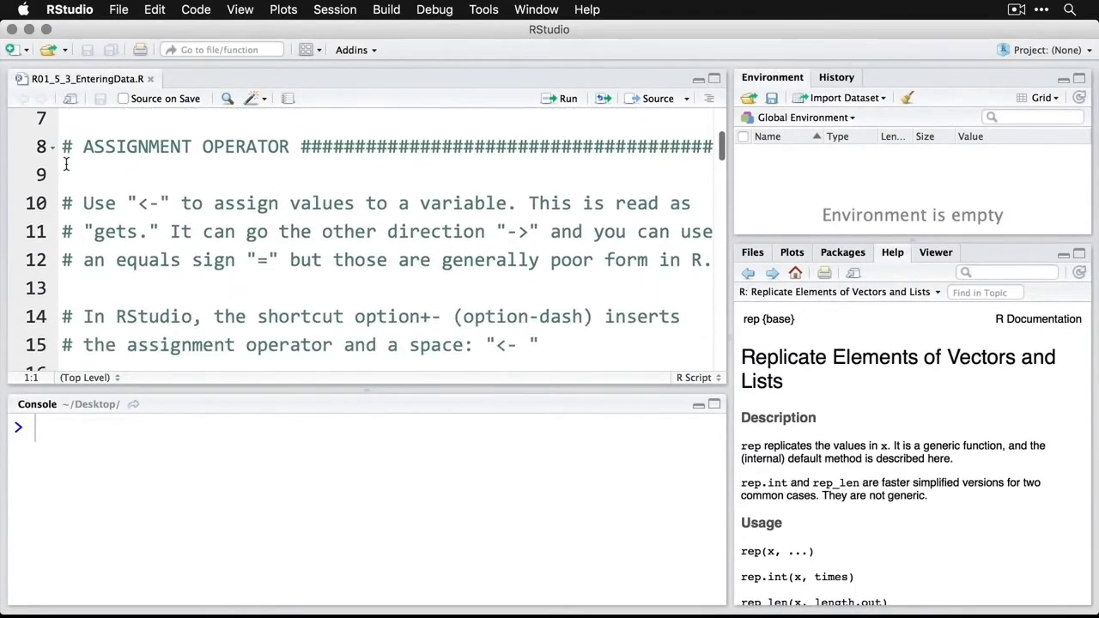
{"action": "left_click", "coordinate": [66, 175]}
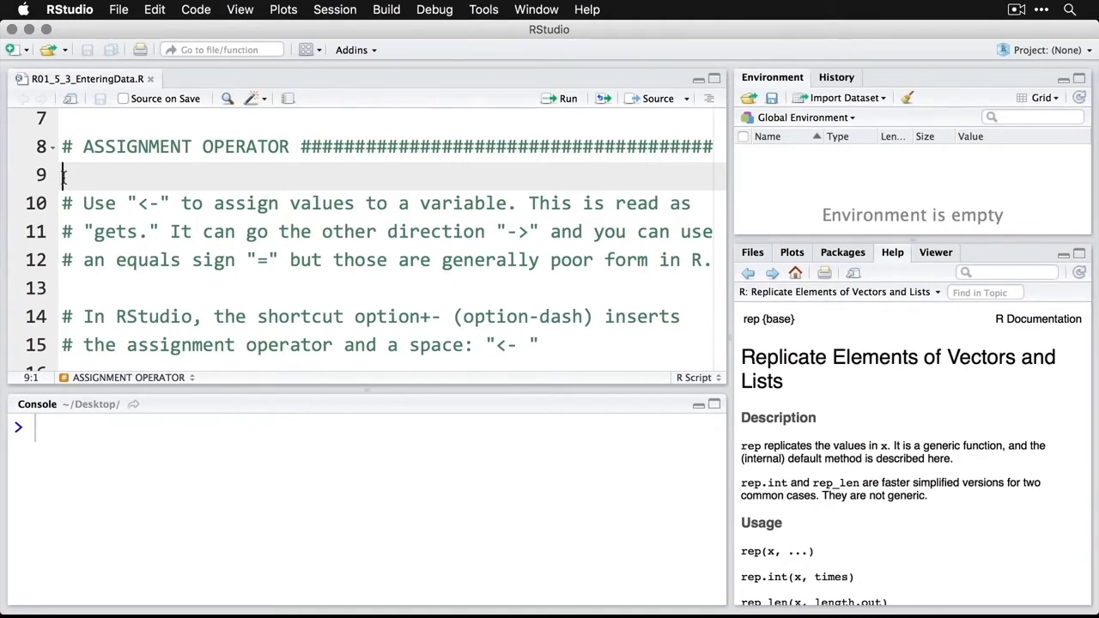
{"action": "scroll", "scroll_direction": "down", "scroll_amount": 3}
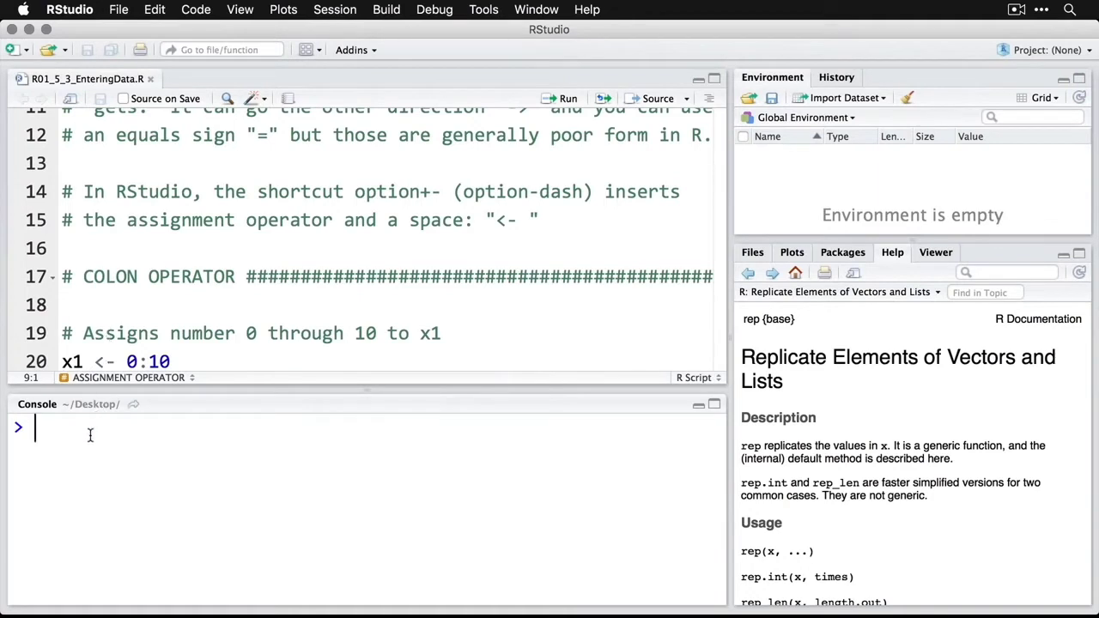
{"action": "type", "text": "<-"}
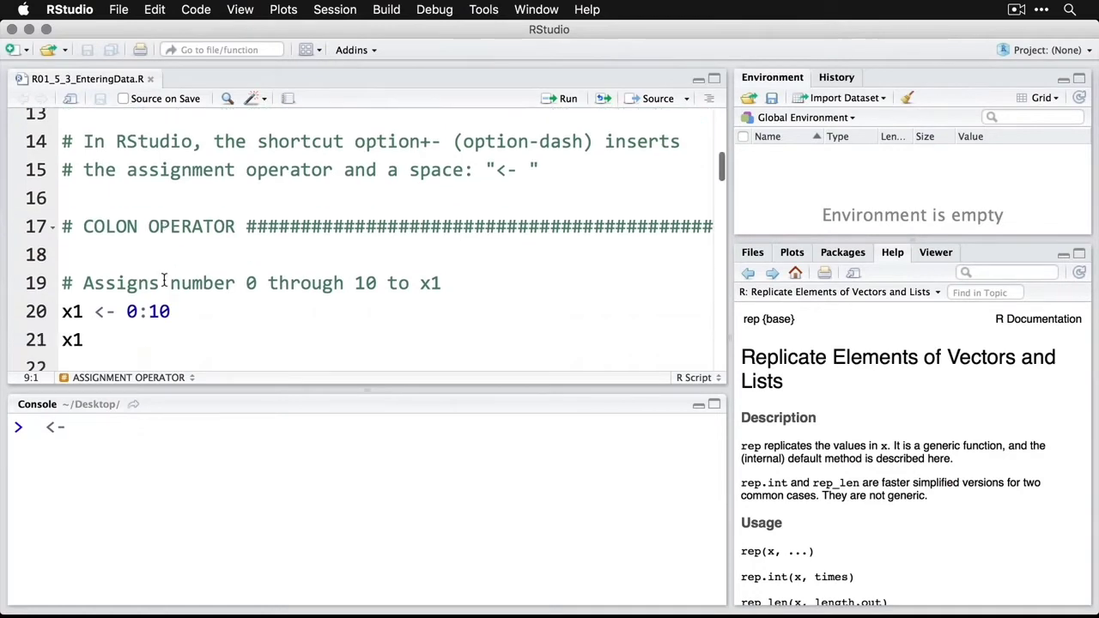
{"action": "scroll", "scroll_direction": "down", "scroll_amount": 3}
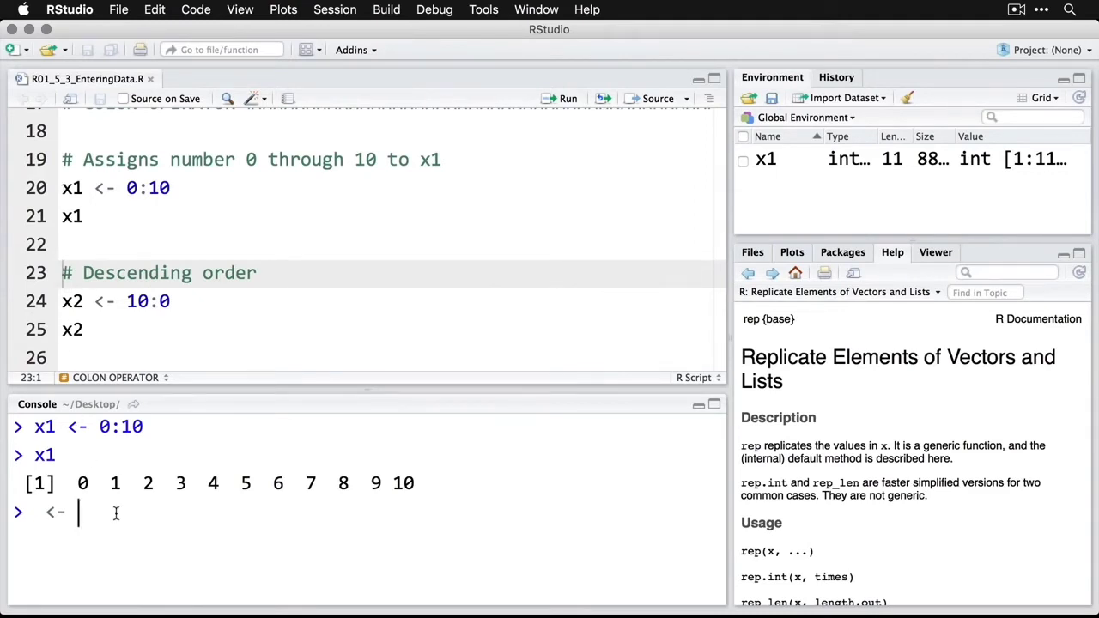
{"action": "key", "text": "Escape"}
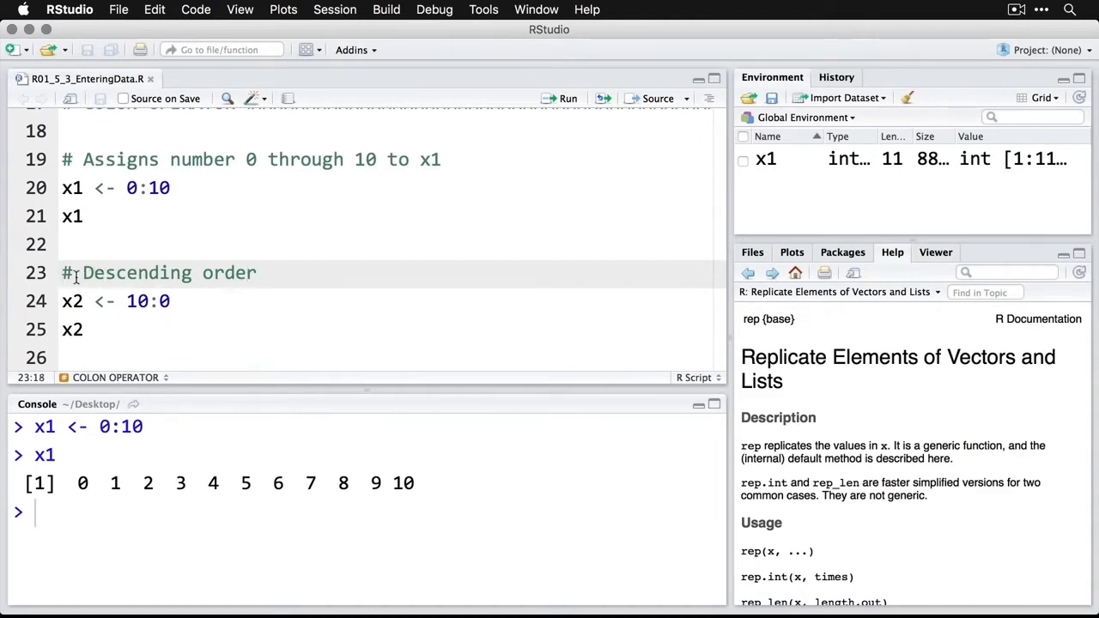
- Run x2 <- 10:0 to print 10 down to 0, then the seq lines
{"action": "left_click", "coordinate": [63, 272]}
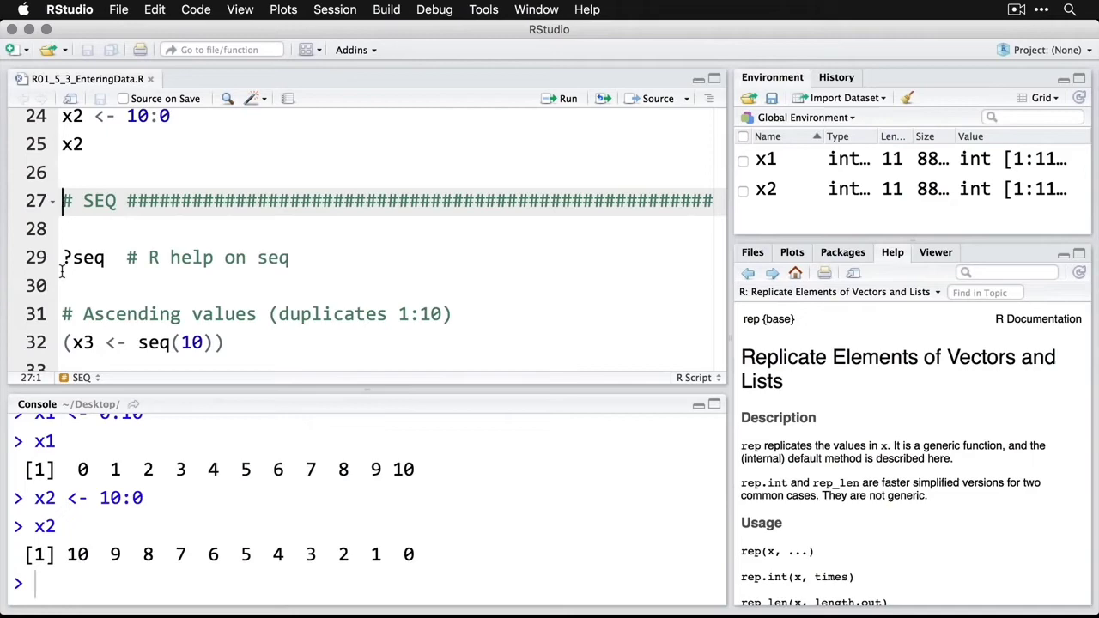
{"action": "left_click", "coordinate": [64, 257]}
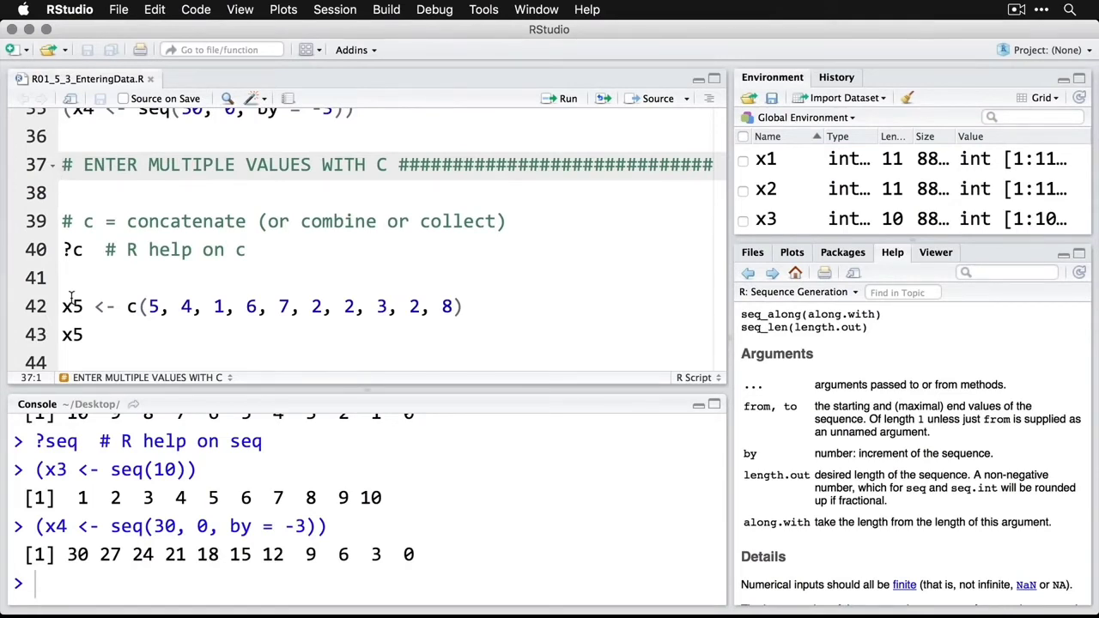
- Run ?c in the ENTER MULTIPLE VALUES WITH C section to open its help
{"action": "left_click", "coordinate": [73, 249]}
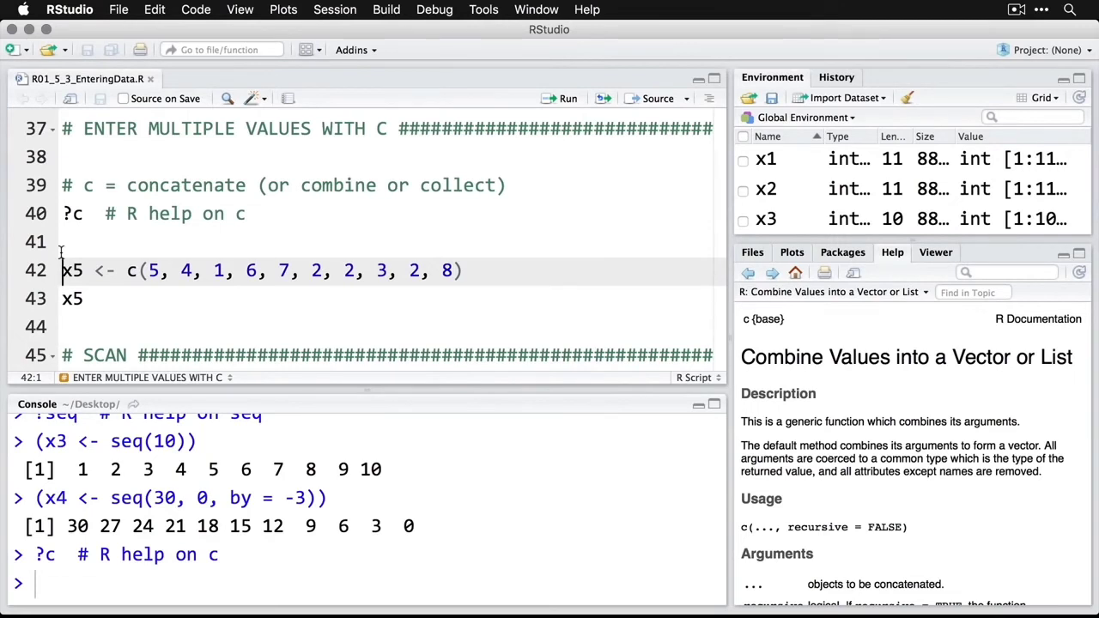
{"action": "left_click", "coordinate": [567, 98]}
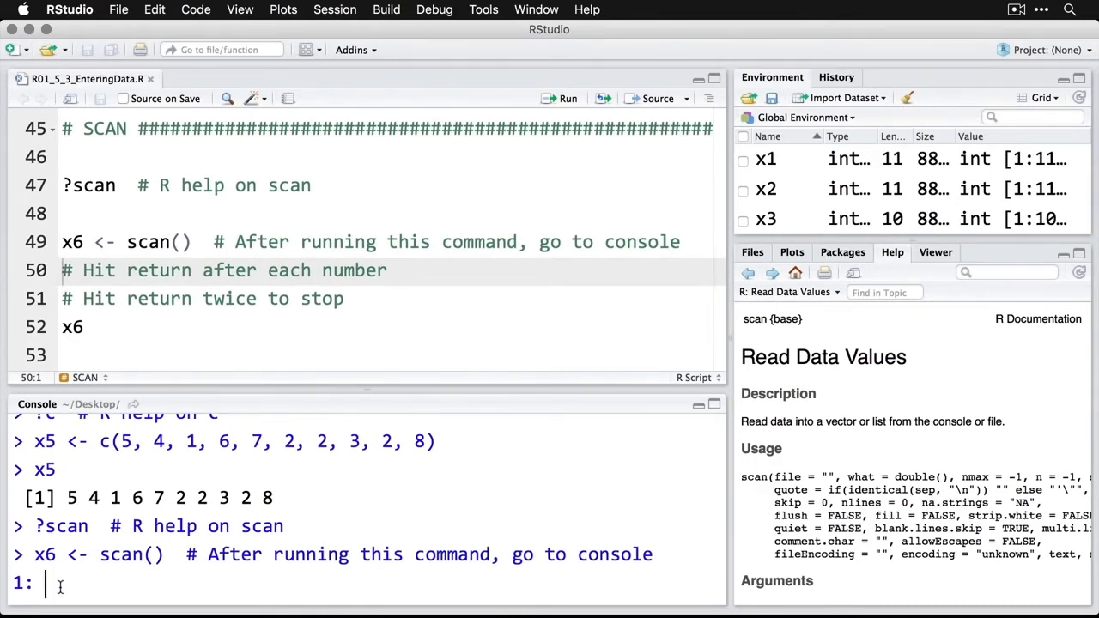
- Build x5 with c(), scan 3, 6, 7, 8, 3, 2, 11 into x6, and print x6
{"action": "type", "text": "3"}
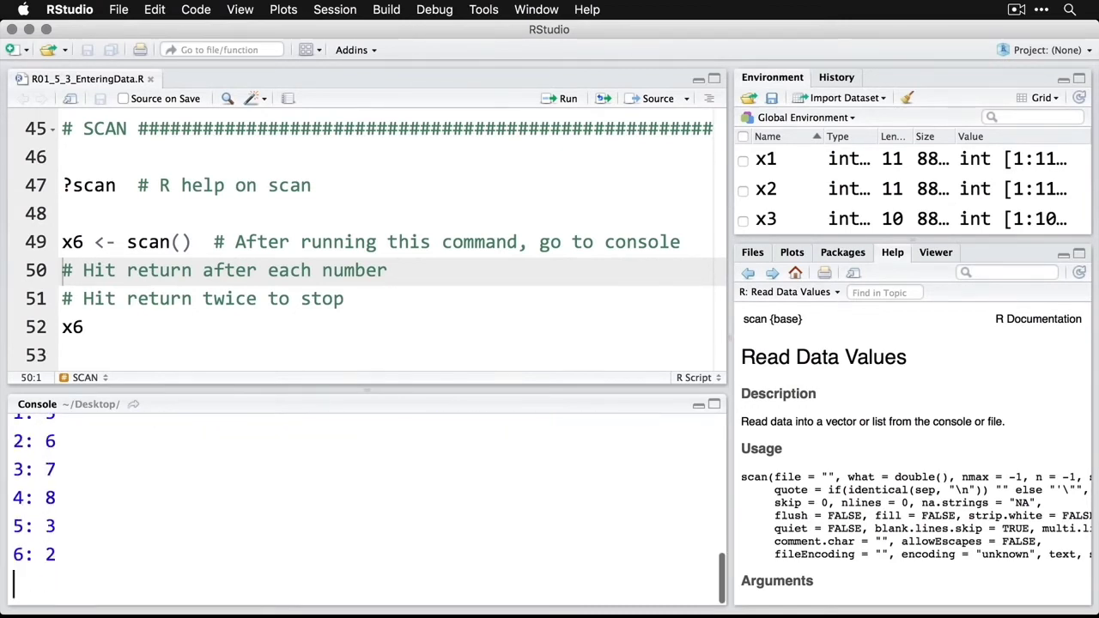
{"action": "type", "text": "11"}
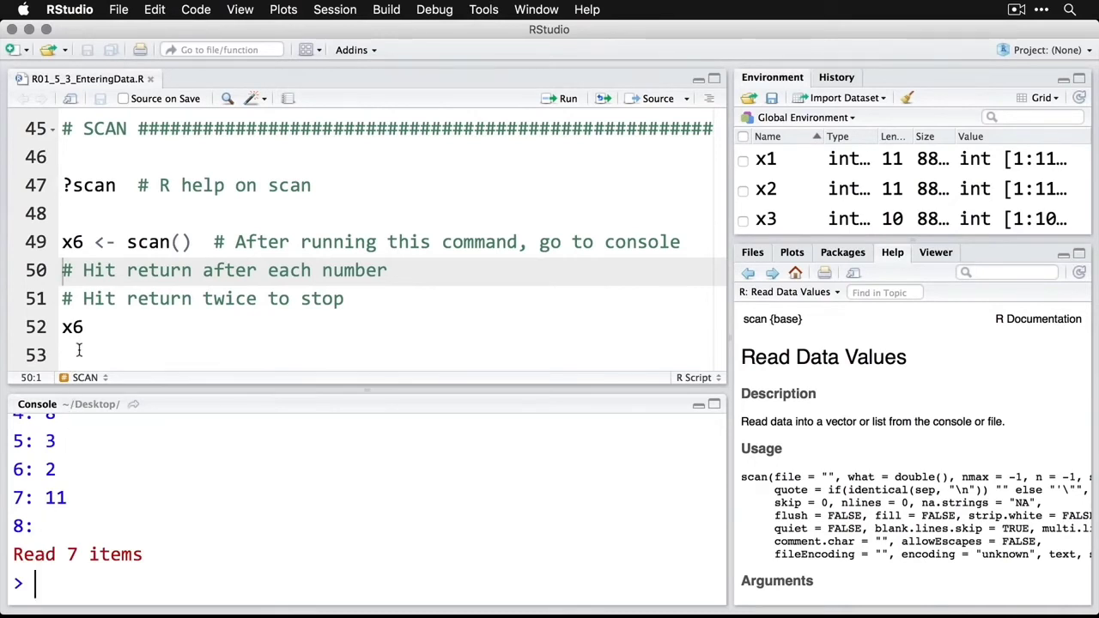
{"action": "left_click", "coordinate": [84, 327]}
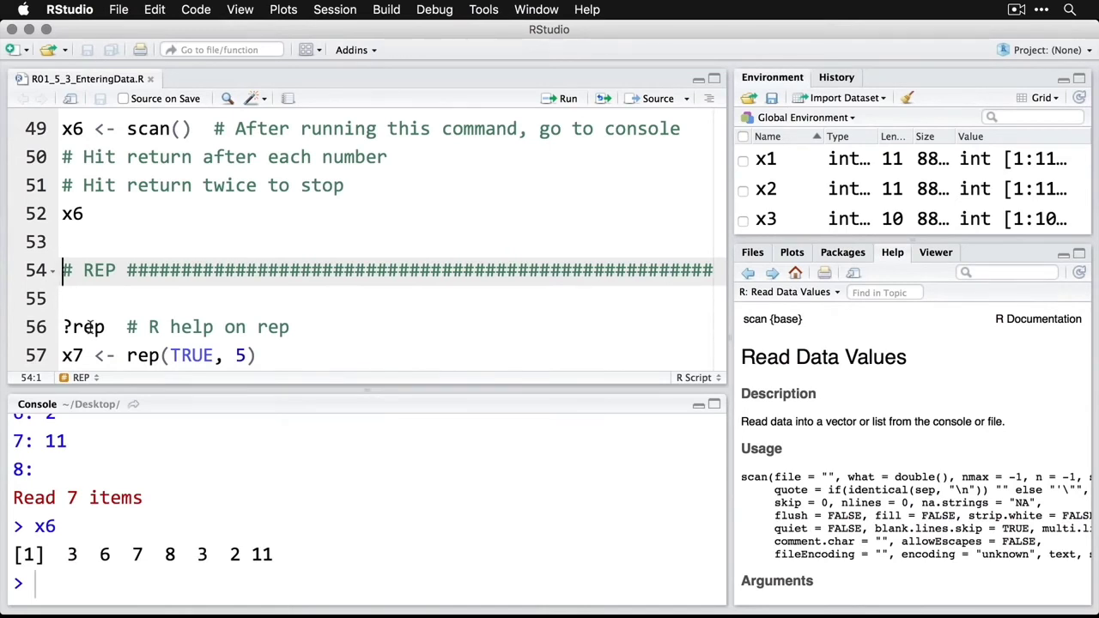
- Run ?rep, then the x7 and x8 rep() lines, printing five TRUEs and alternating TRUE/FALSE
{"action": "scroll", "scroll_direction": "down", "scroll_amount": 3}
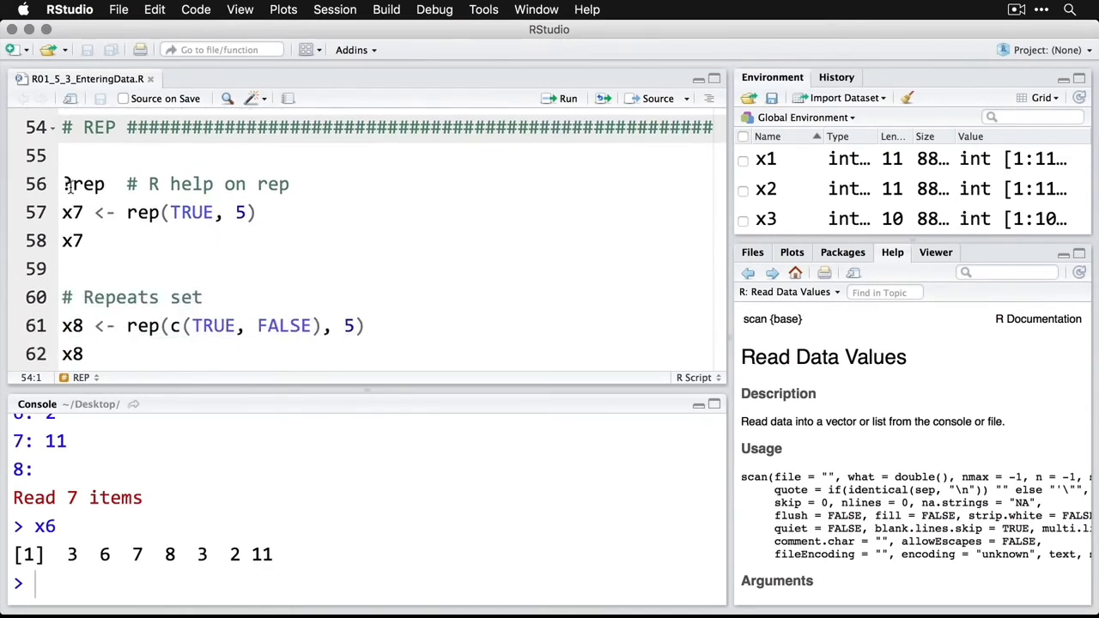
{"action": "left_click", "coordinate": [63, 183]}
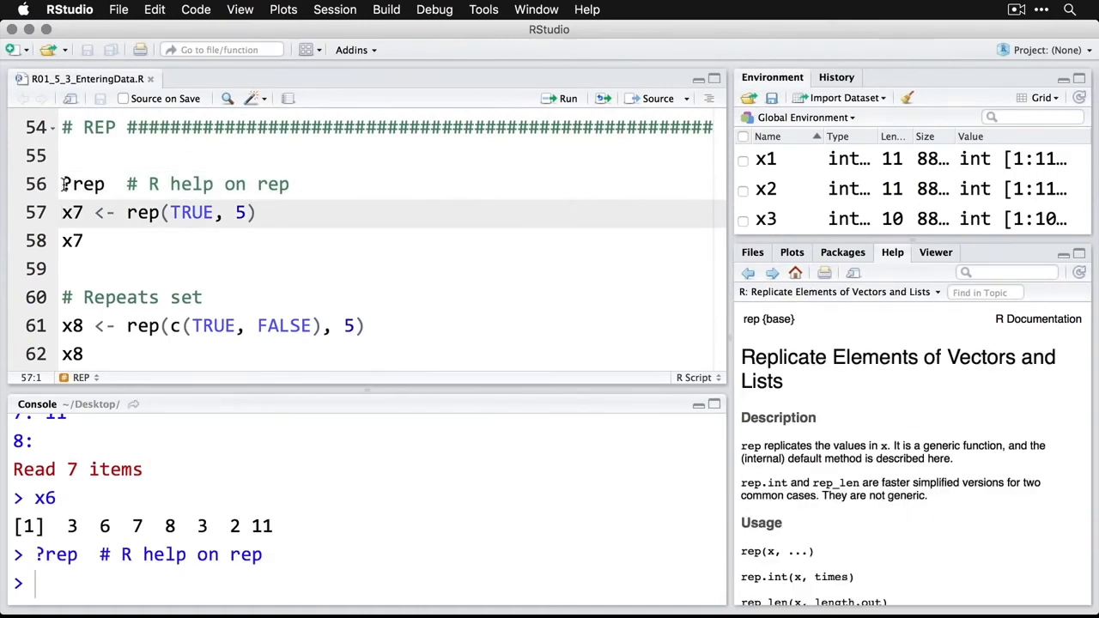
{"action": "scroll", "scroll_direction": "down", "scroll_amount": 3}
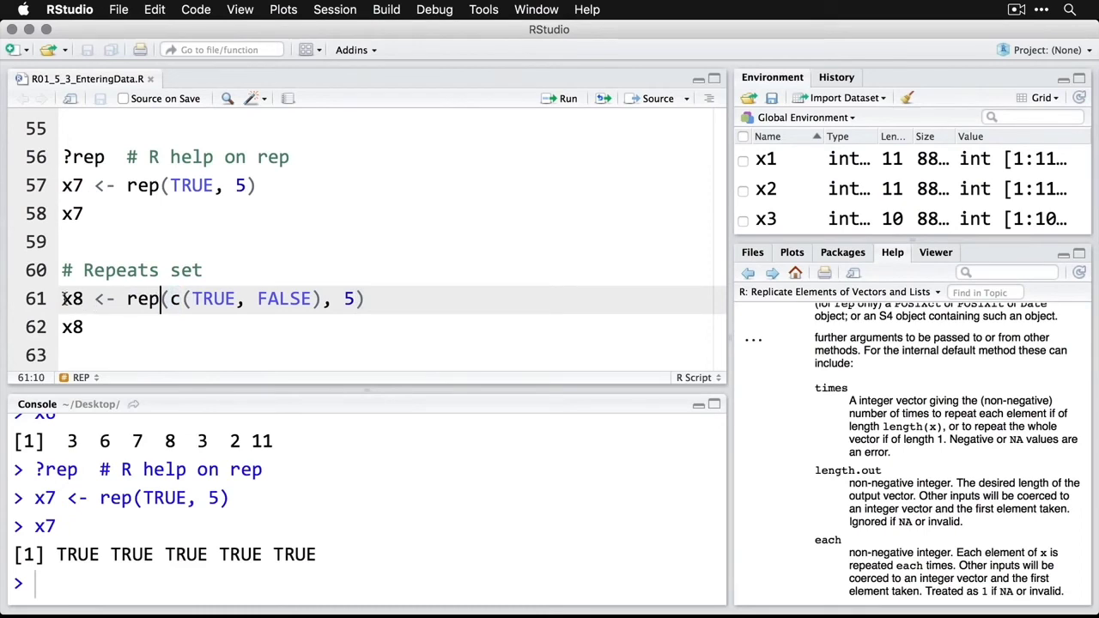
{"action": "left_click", "coordinate": [62, 298]}
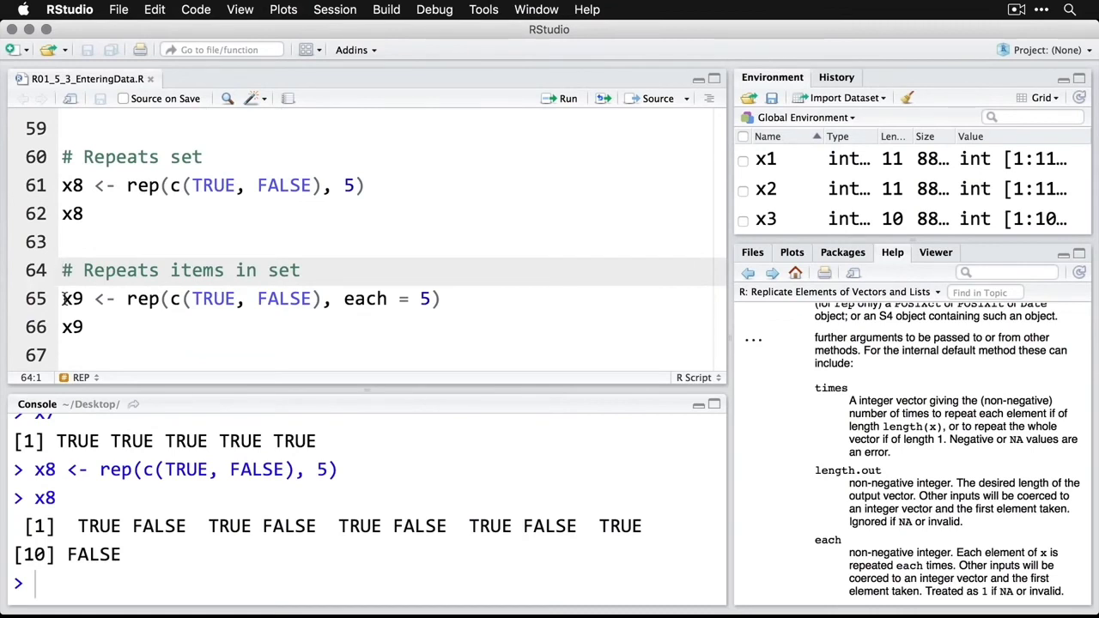
{"action": "scroll", "scroll_direction": "down", "scroll_amount": 3}
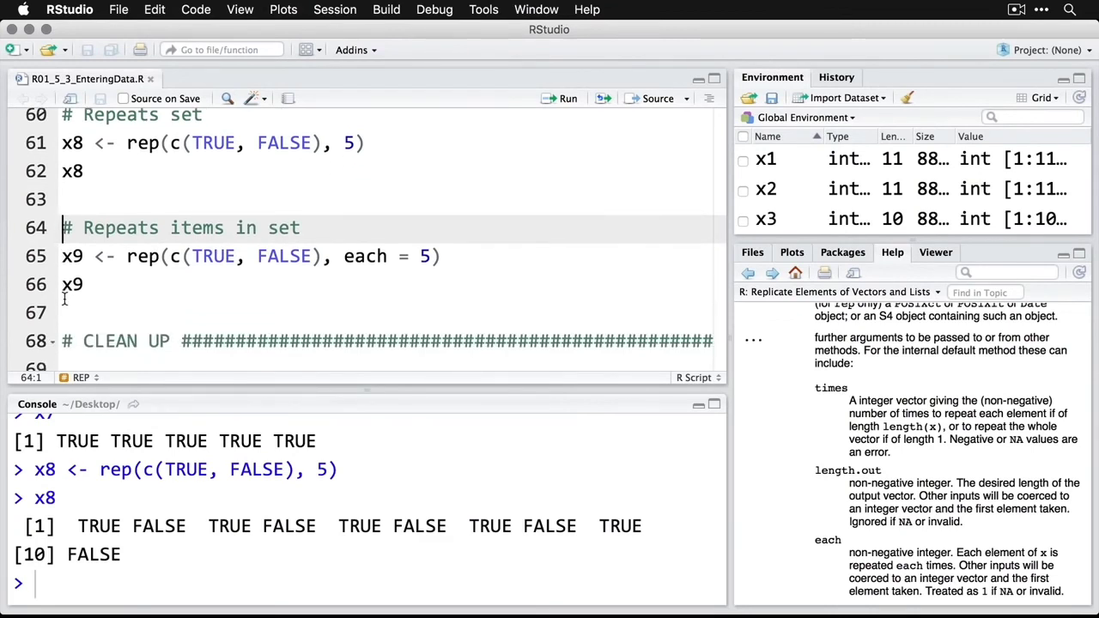